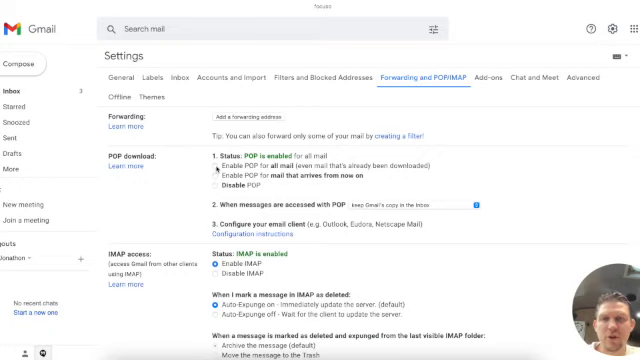
Review the POP and IMAP settings, then bring up the Google apps launcher
scroll(down, 3)
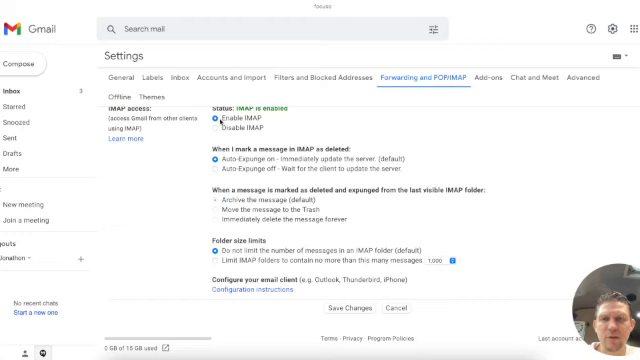
scroll(down, 3)
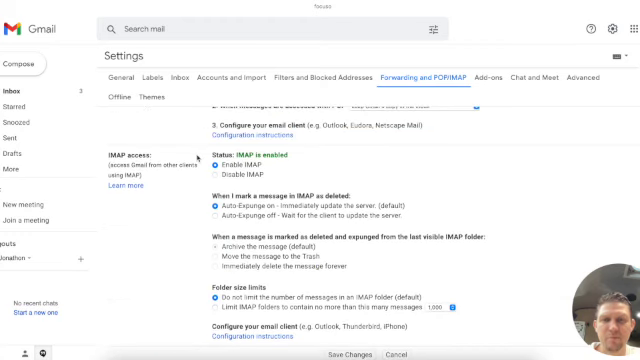
scroll(up, 3)
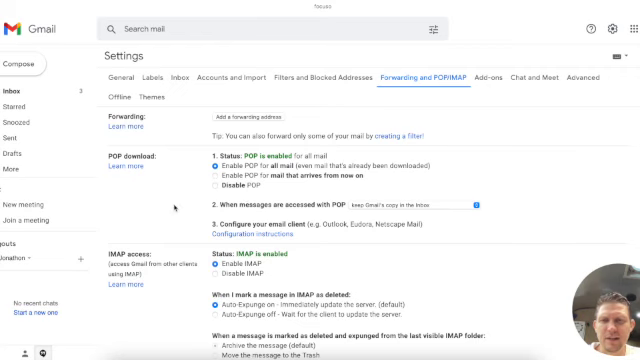
scroll(down, 3)
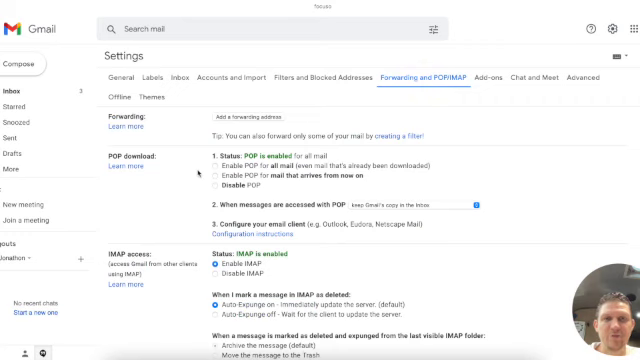
scroll(down, 3)
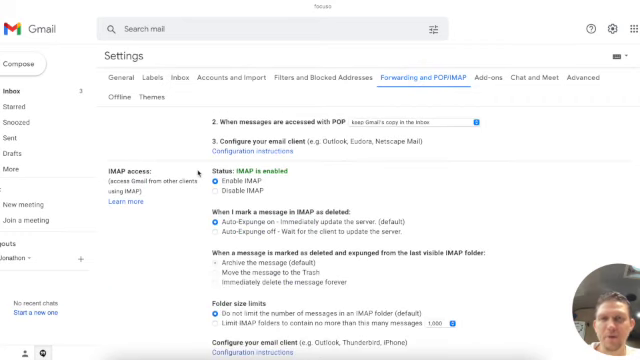
scroll(down, 3)
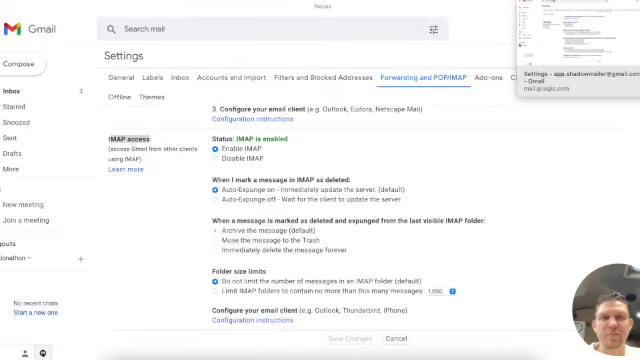
scroll(up, 3)
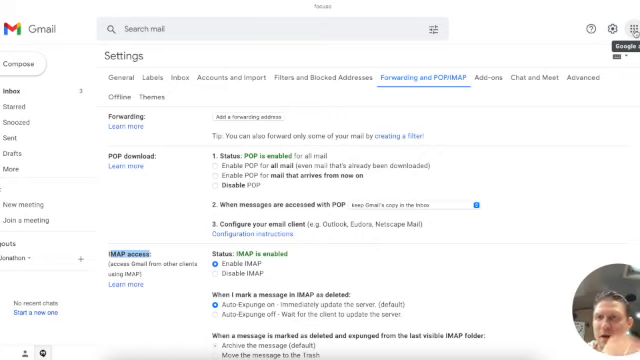
click(632, 28)
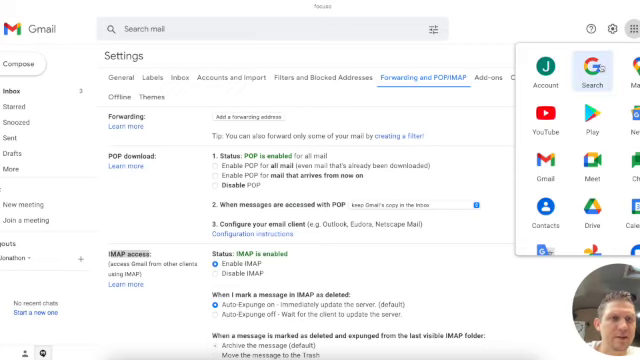
mouse_move(544, 75)
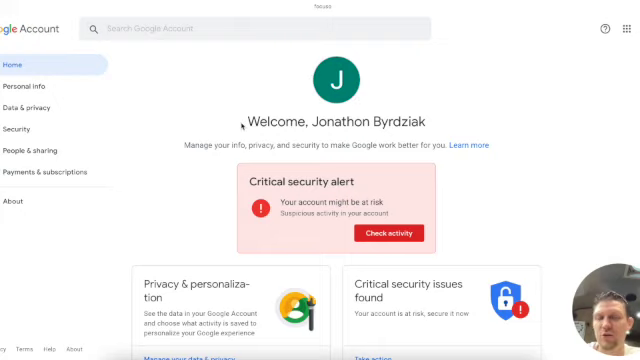
mouse_move(243, 124)
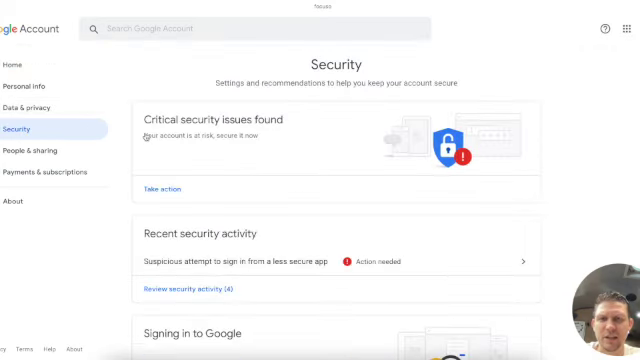
Scroll the Security page to 2-Step Verification and App passwords
scroll(down, 3)
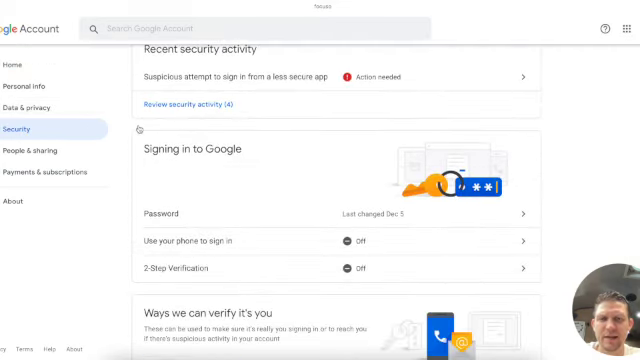
scroll(down, 3)
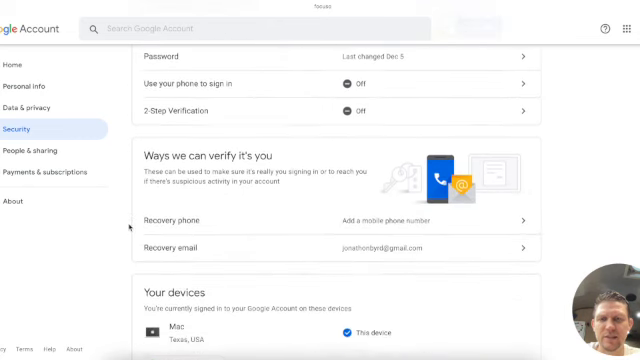
scroll(down, 3)
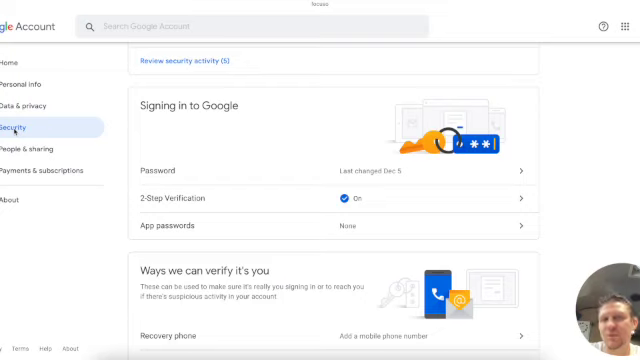
mouse_move(494, 47)
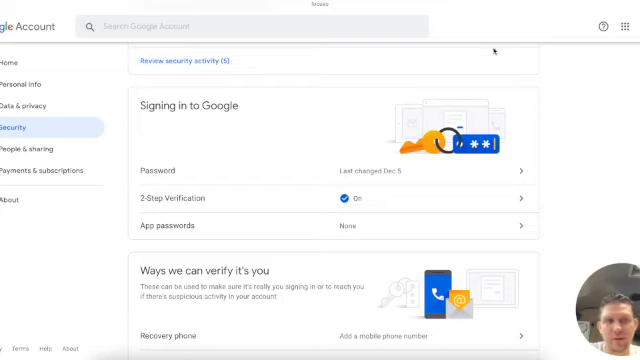
click(627, 26)
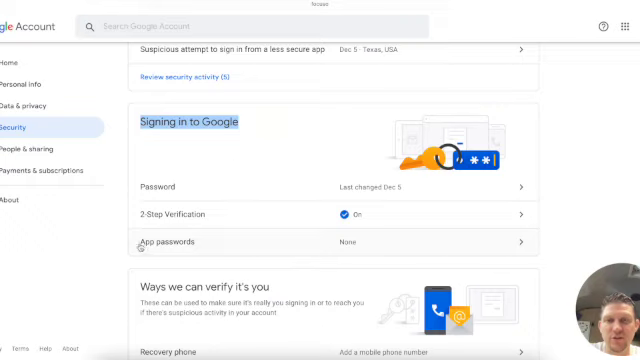
mouse_move(314, 249)
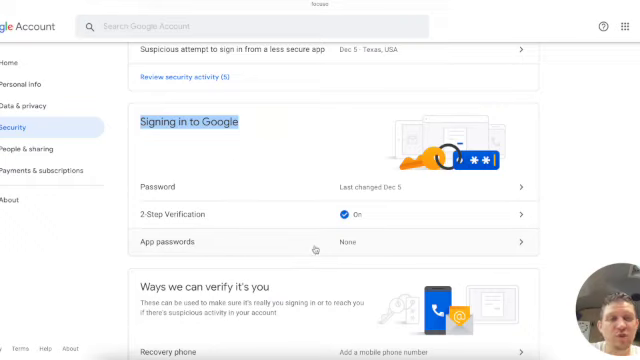